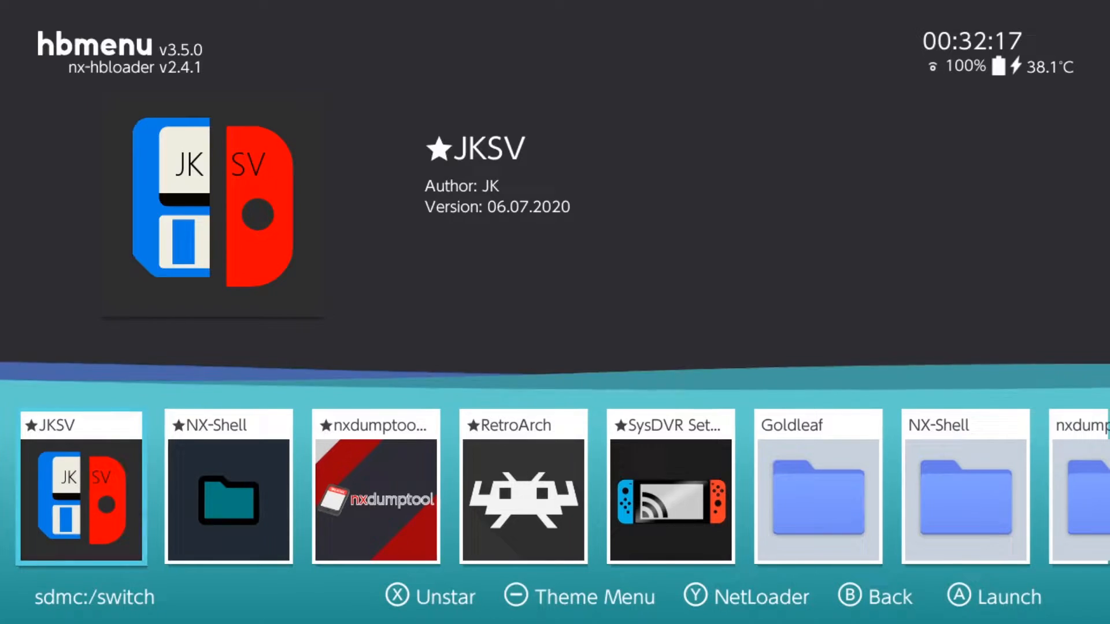
Browse into switch\nxdumptool\RomFS on the SD card to reach the dumped game files
scroll("right", 3)
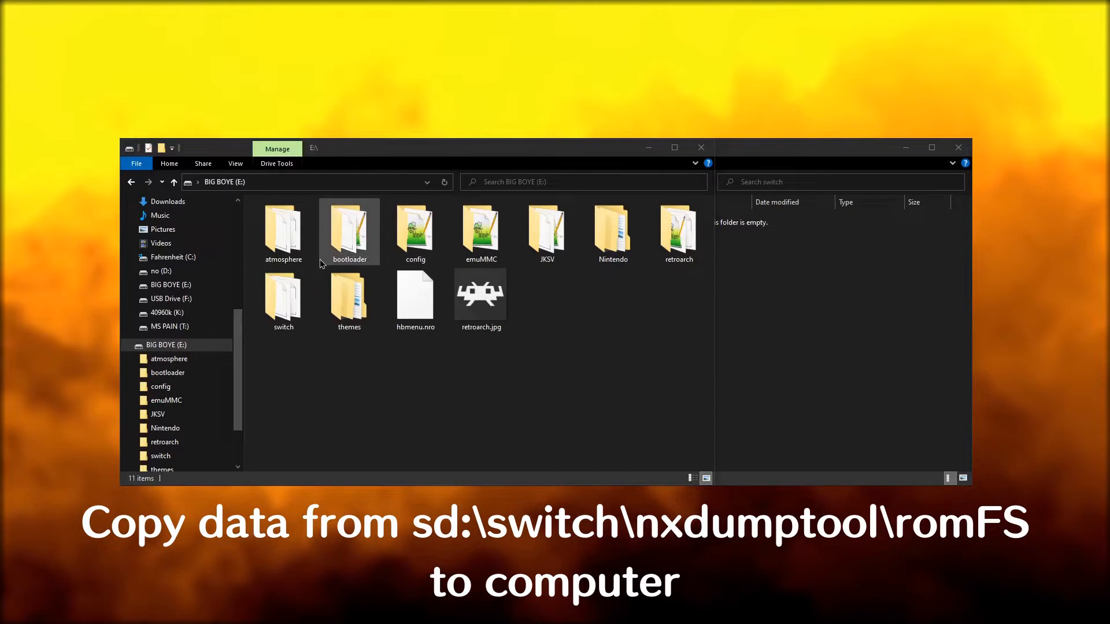
double_click(283, 298)
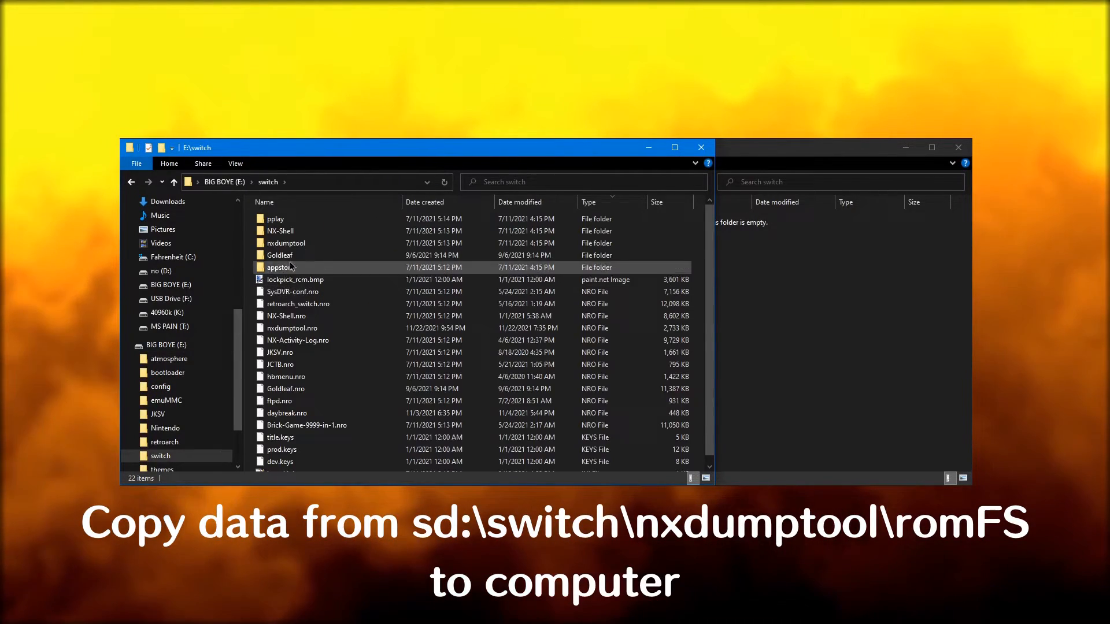
double_click(286, 243)
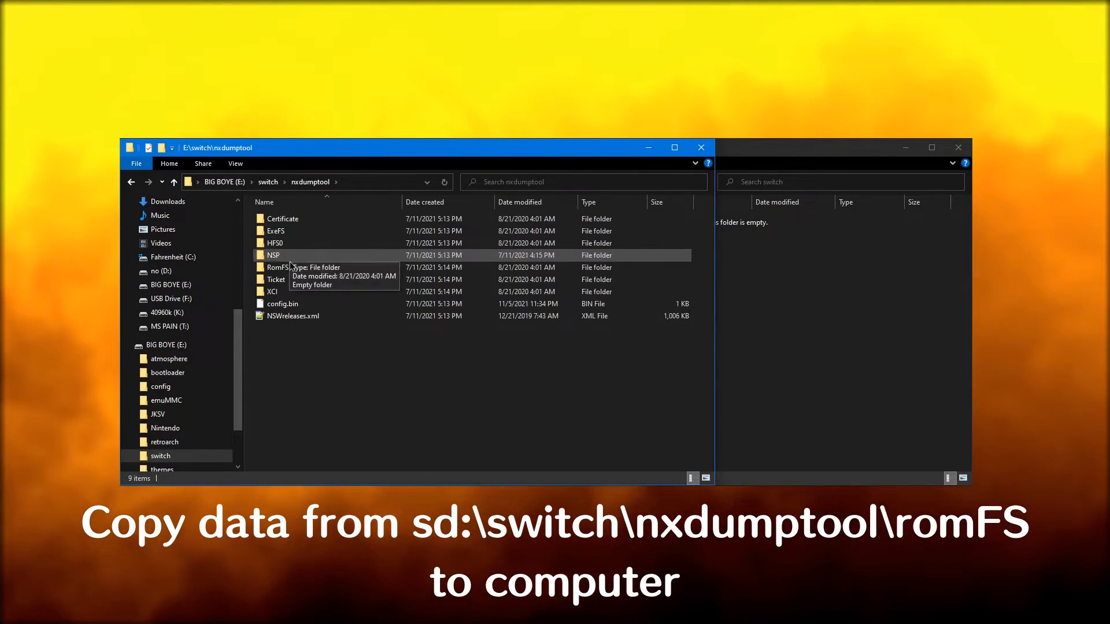
double_click(275, 267)
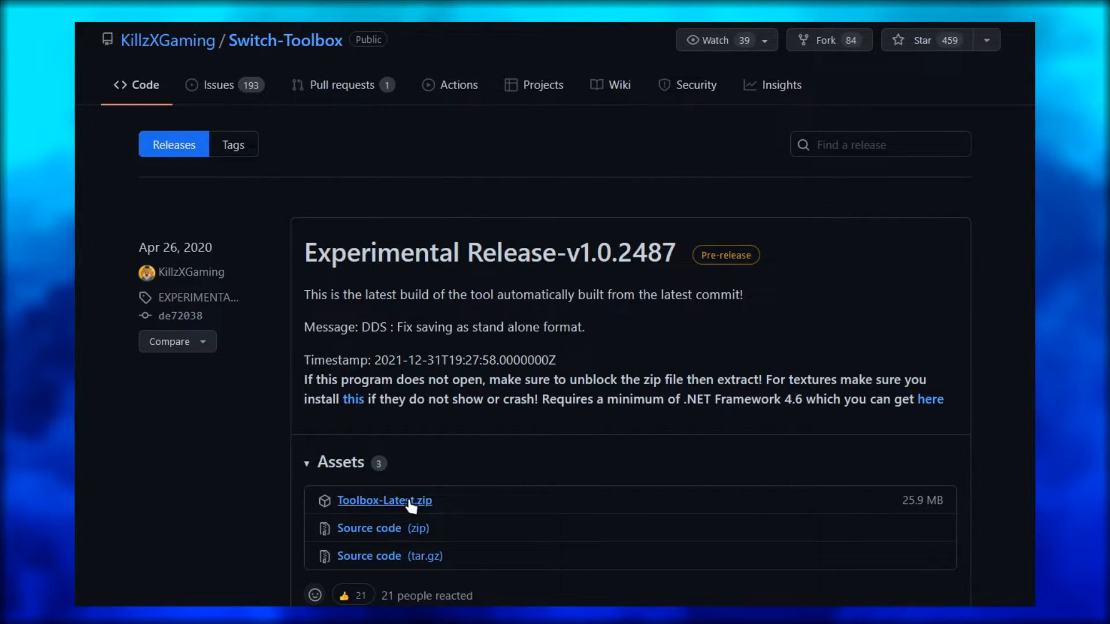
Download Toolbox-Latest.zip from the release assets and save it to Downloads
left_click(384, 501)
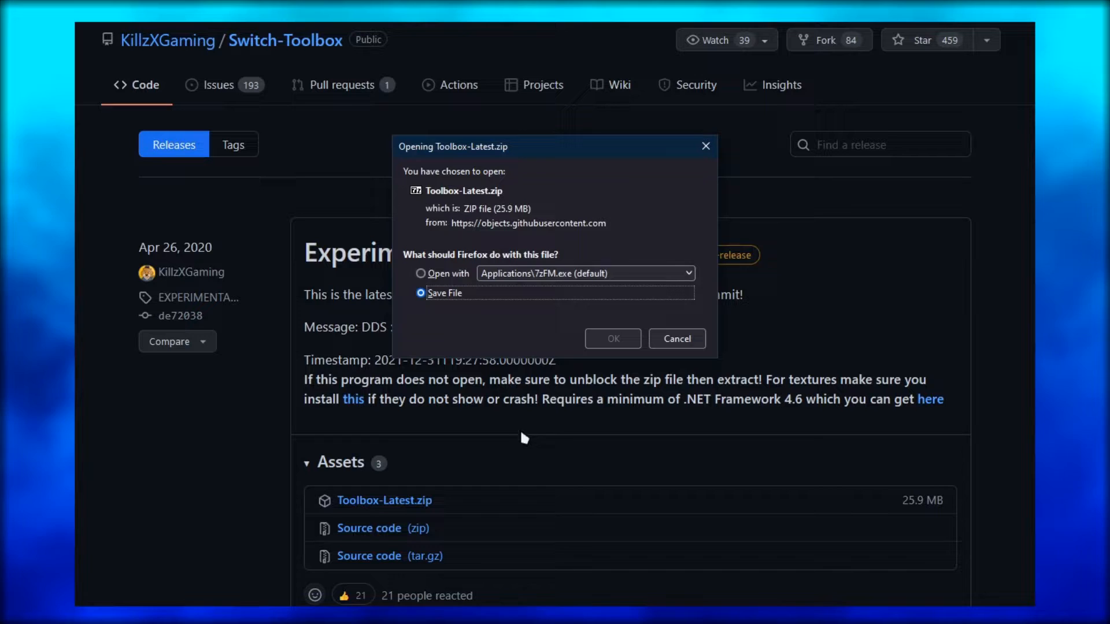
left_click(612, 339)
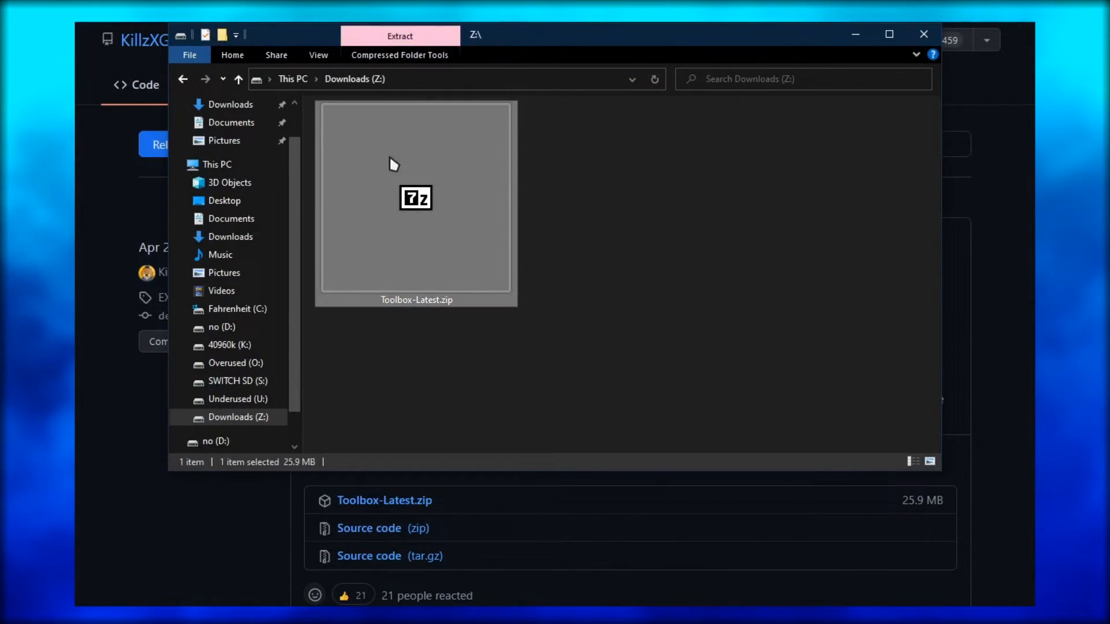
Extract Toolbox-Latest.zip with 7-Zip into its own folder and launch Toolbox.exe from it
right_click(415, 206)
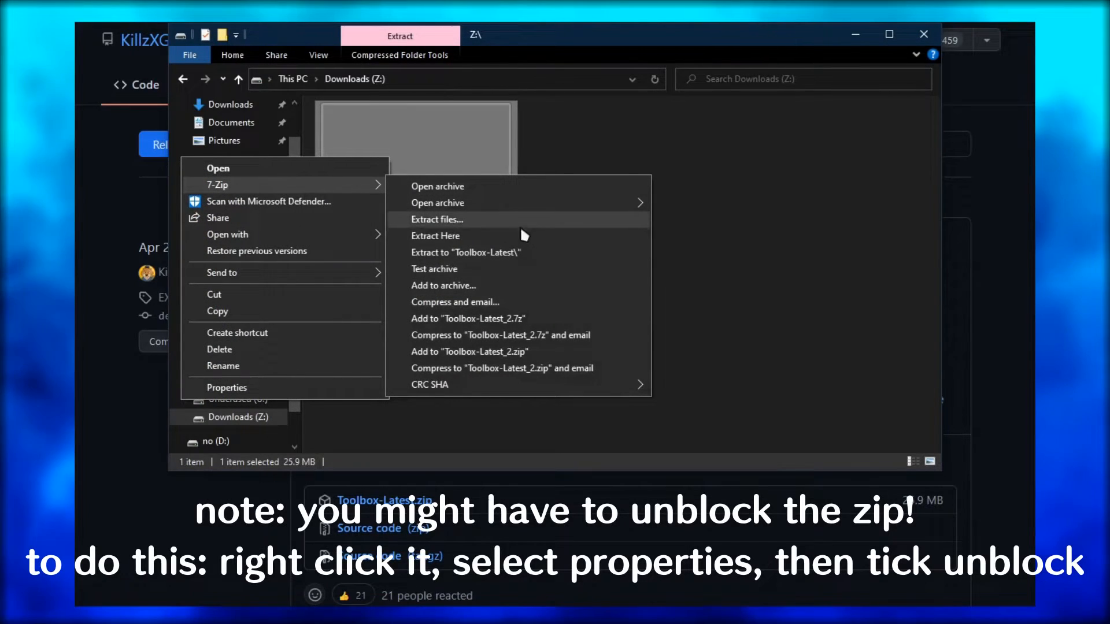
left_click(436, 236)
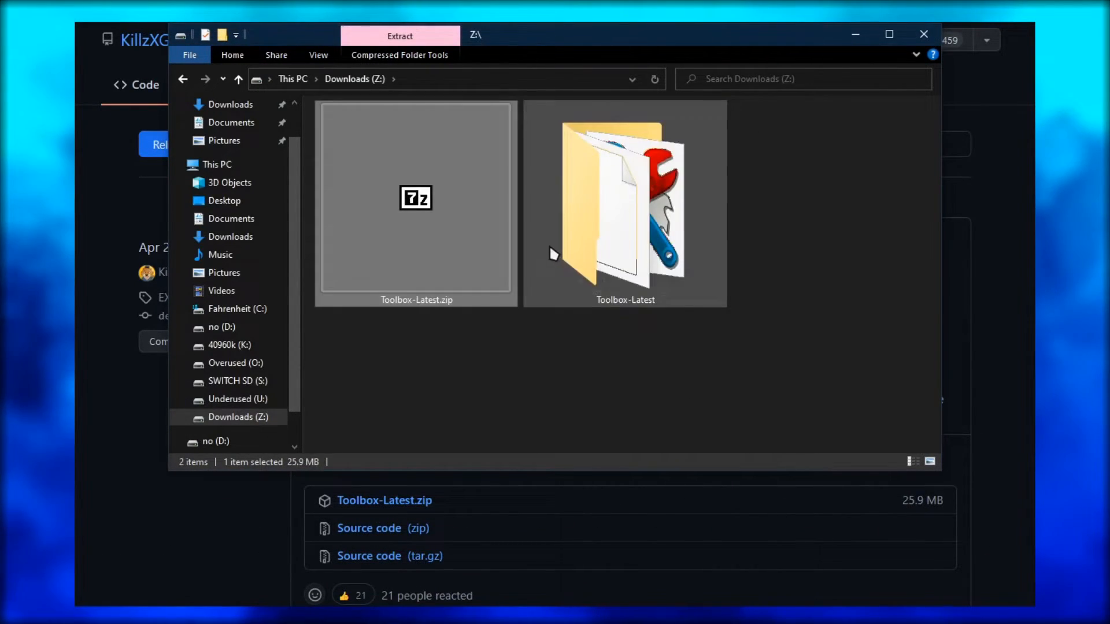
double_click(624, 203)
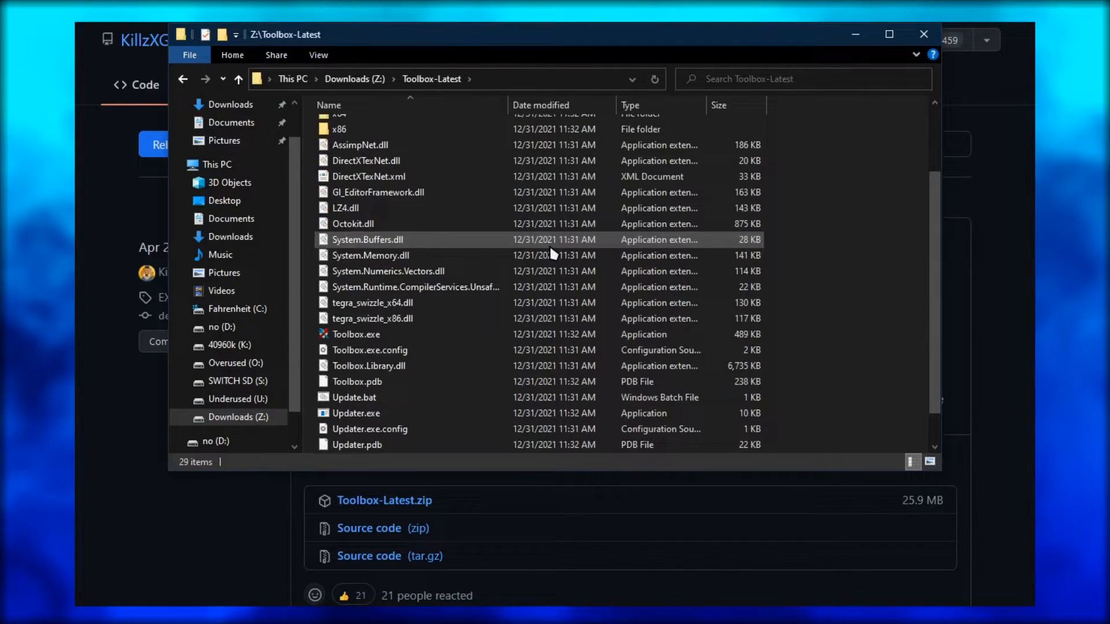
left_click(356, 302)
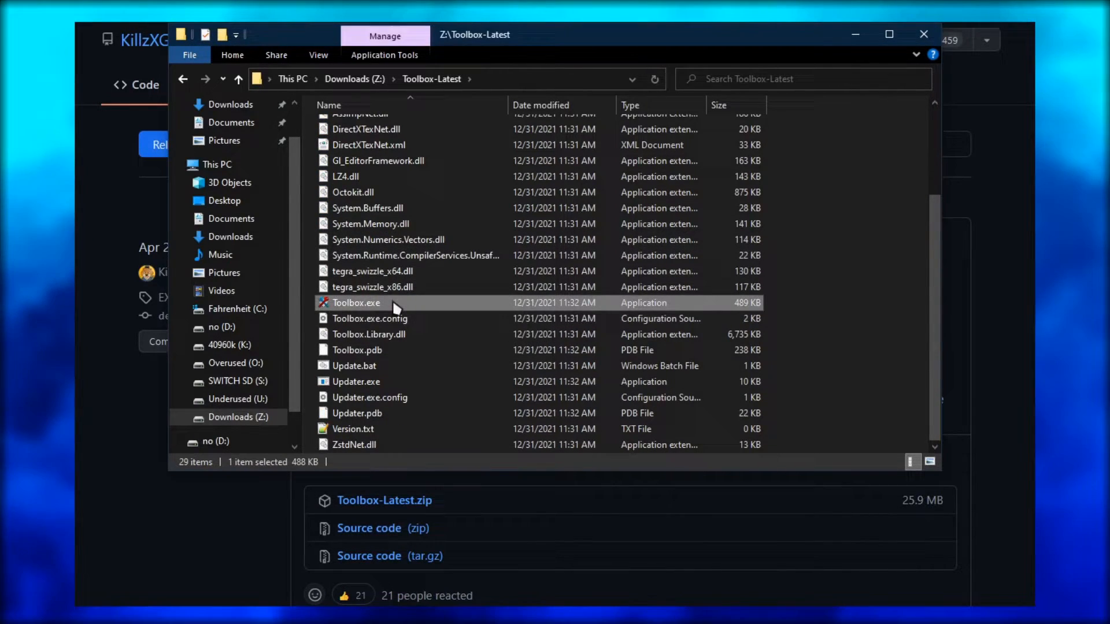
double_click(355, 301)
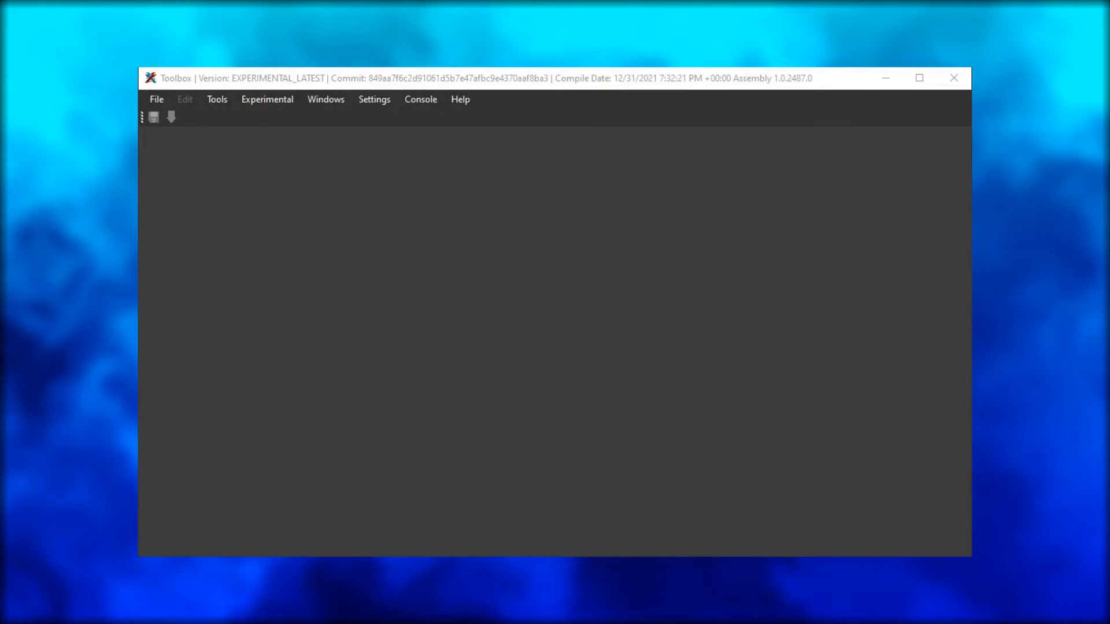
From Switch Toolbox's File menu, browse for a folder and enter the dumped Animal Crossing folder on K
left_click(156, 100)
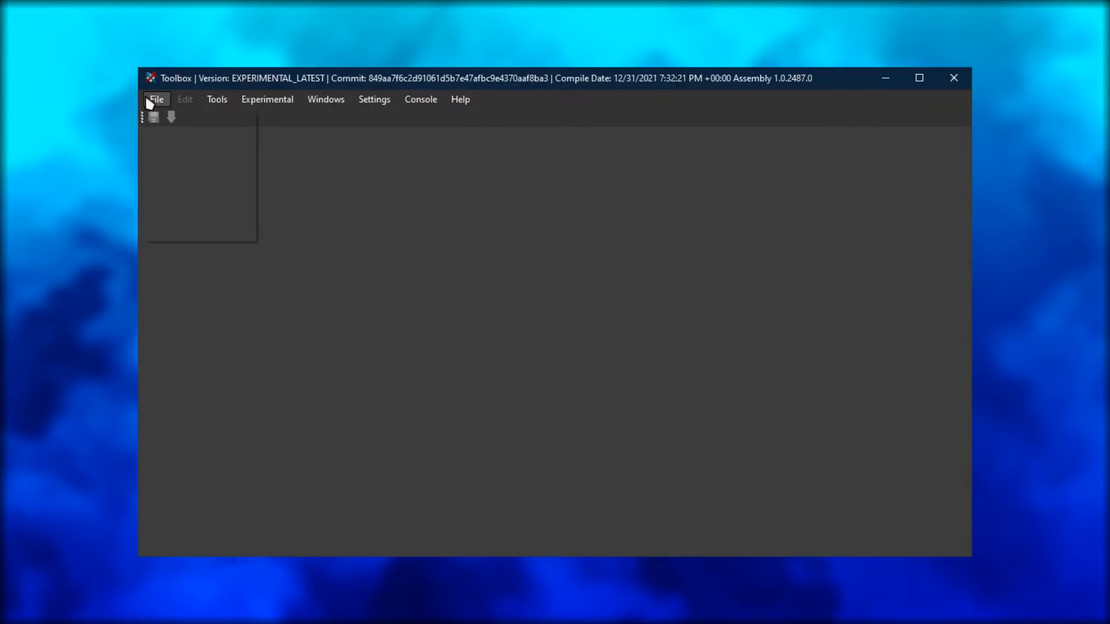
left_click(198, 170)
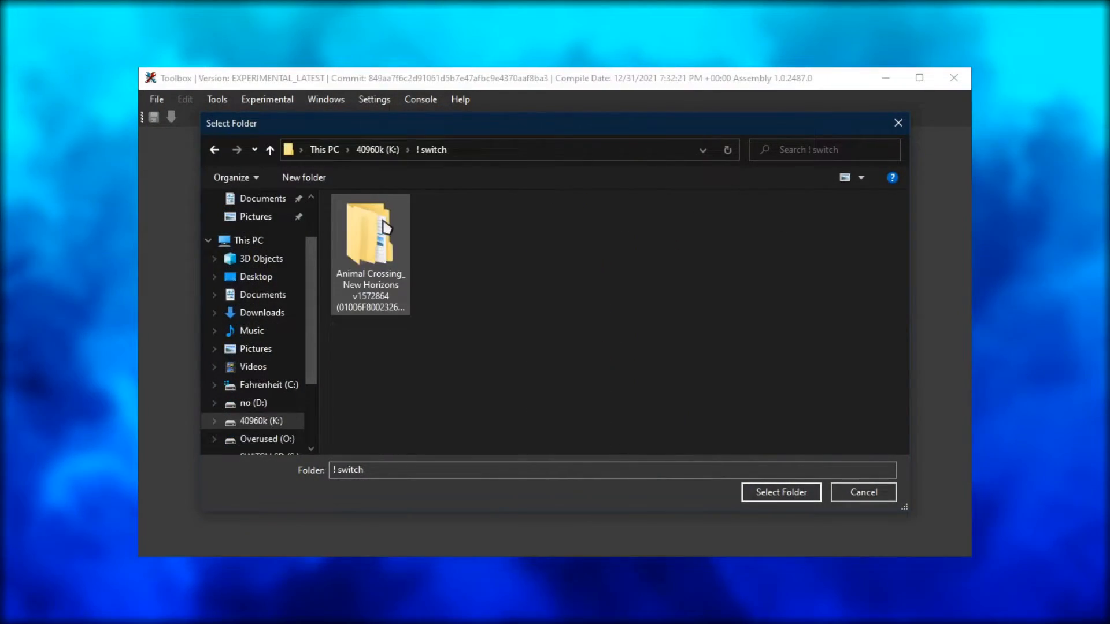
double_click(370, 234)
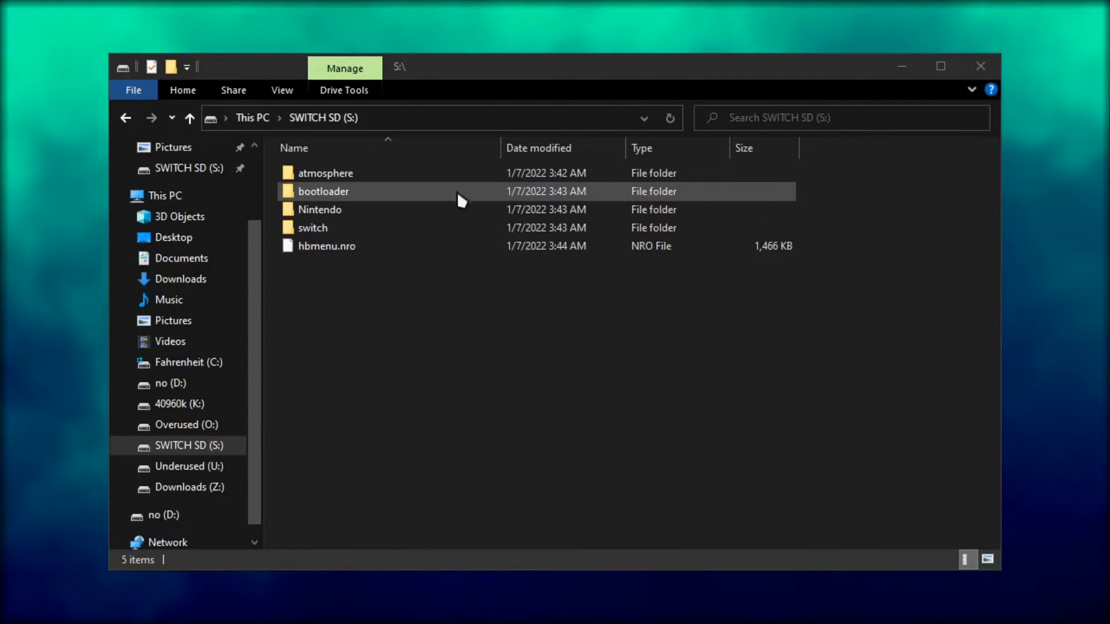
double_click(325, 173)
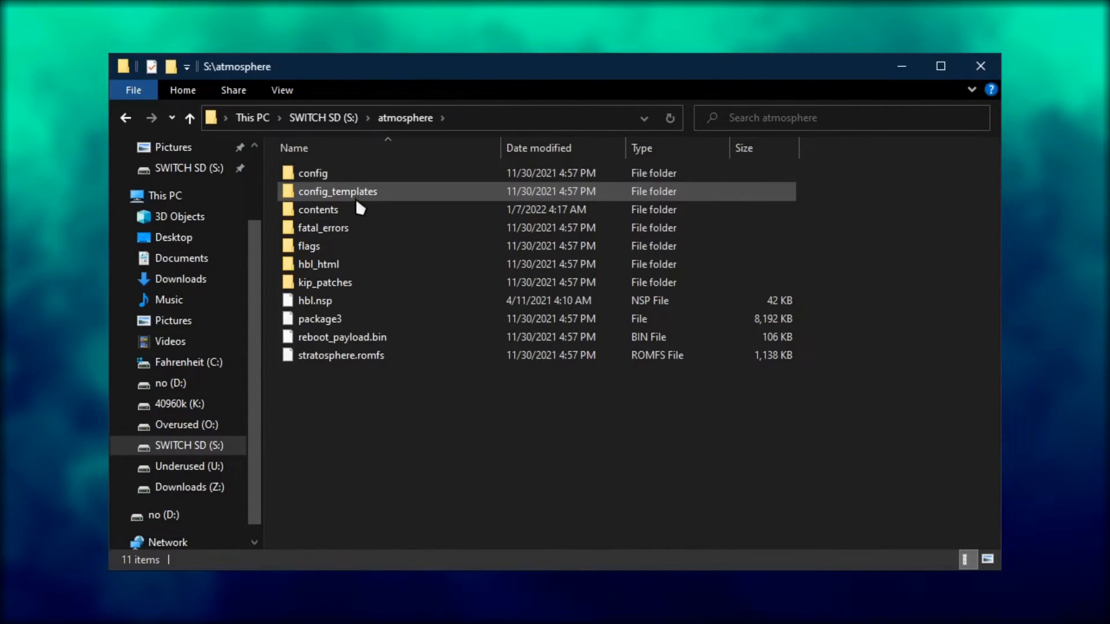
double_click(318, 209)
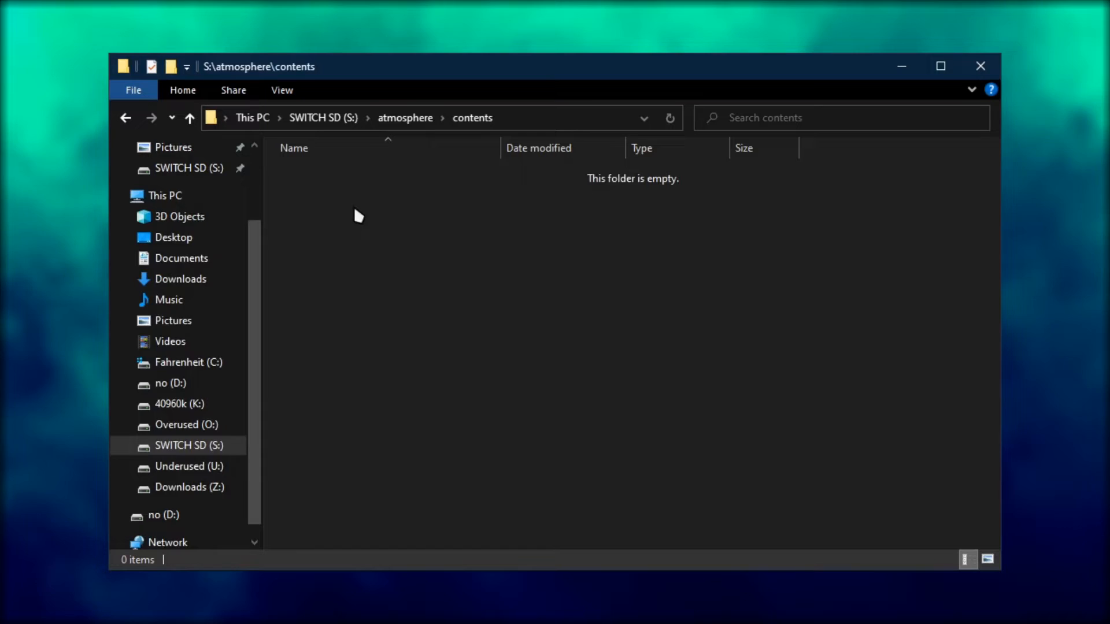
right_click(357, 216)
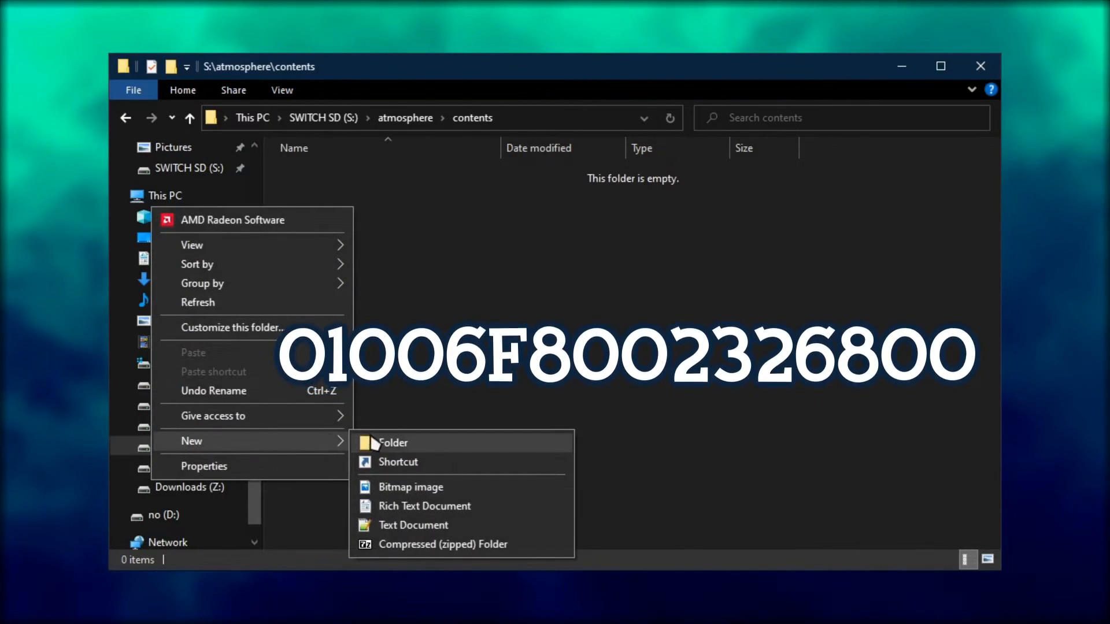
left_click(392, 443)
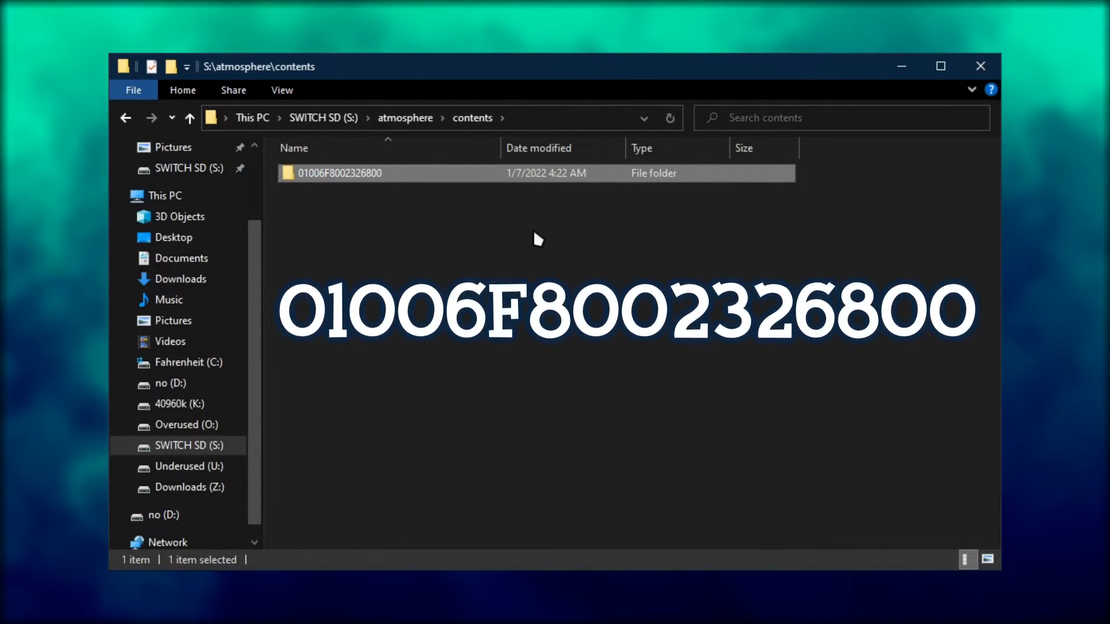
double_click(340, 174)
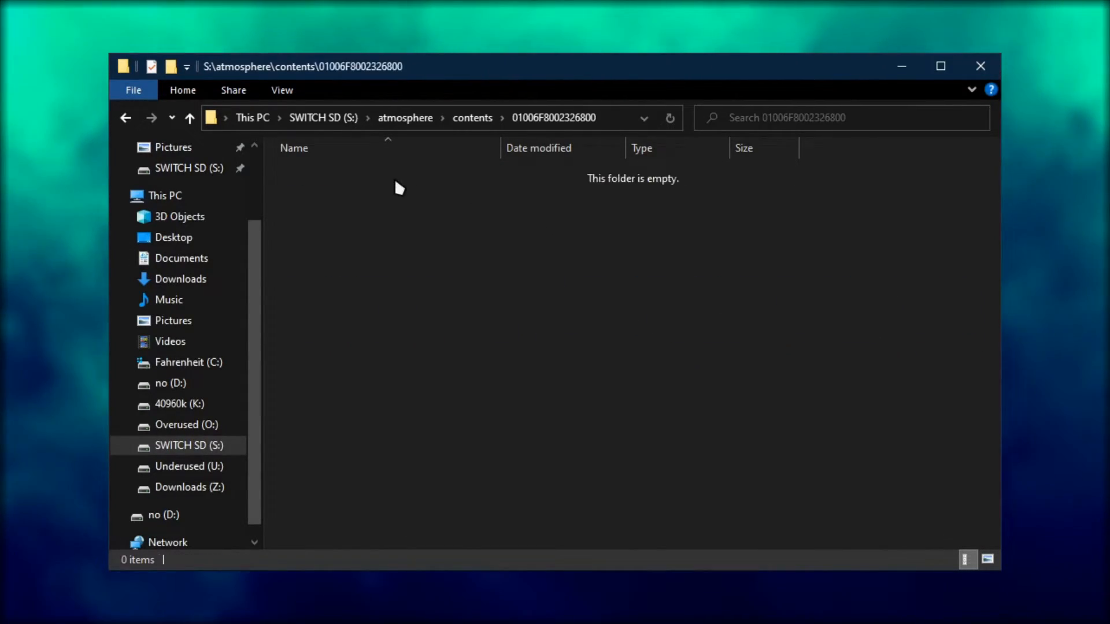
right_click(396, 187)
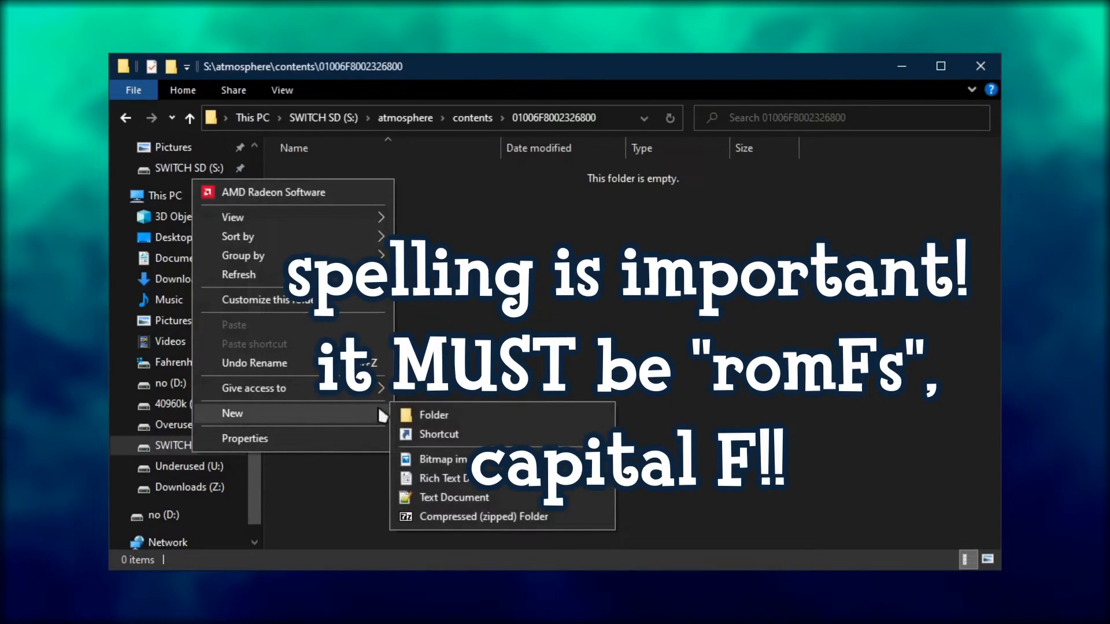
left_click(434, 415)
type("romFs")
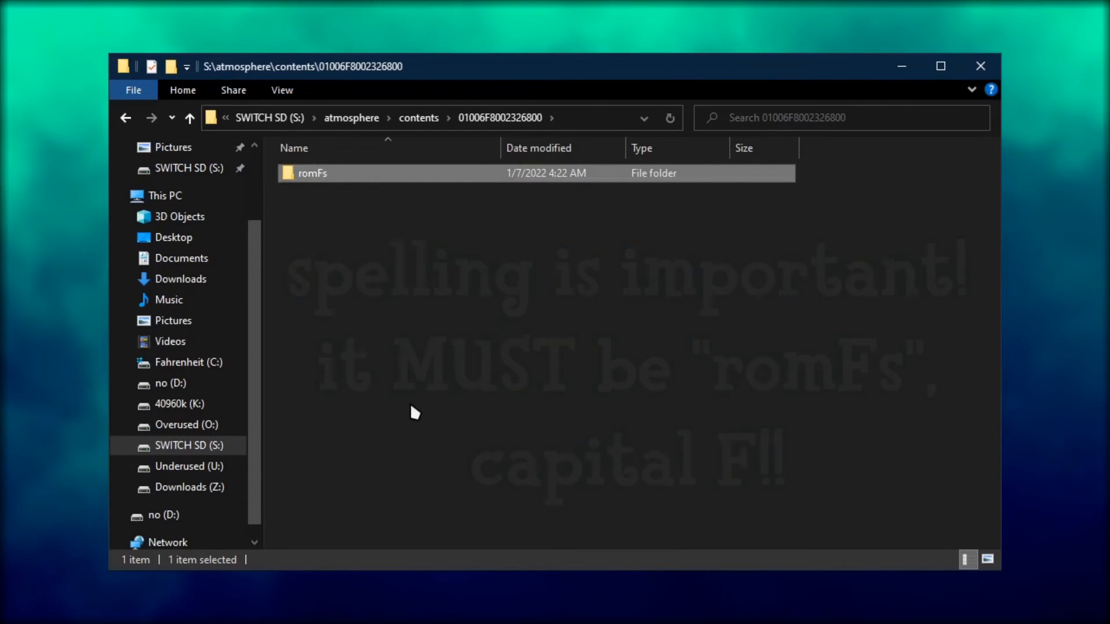
double_click(311, 172)
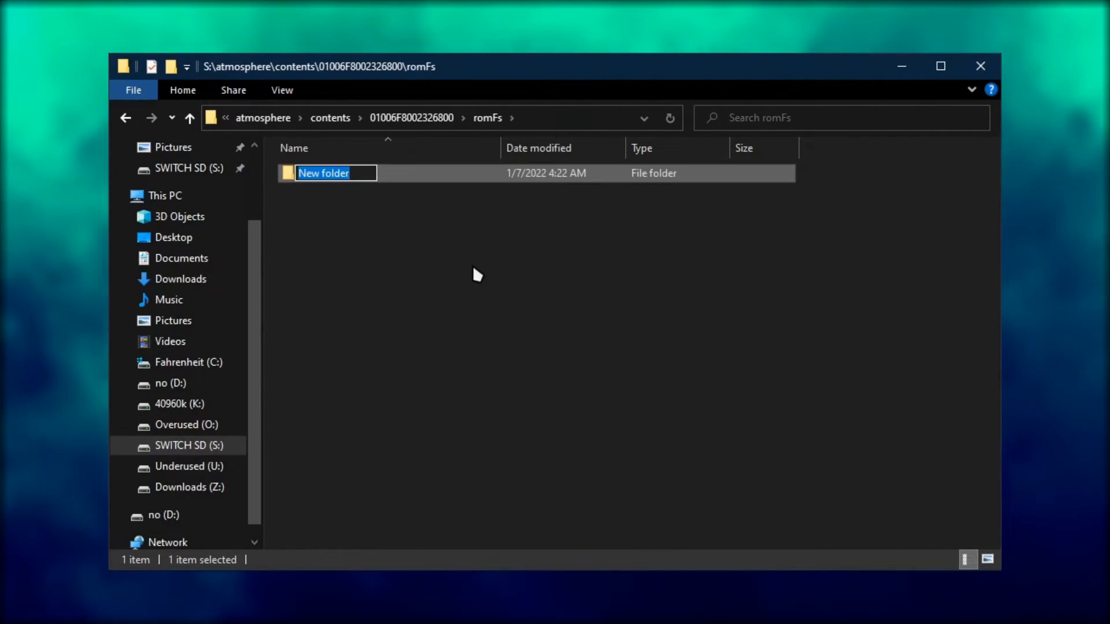
In romFs\System\Resource, create an empty text file renamed ResourceSizeTable.srsizetable, accepting the extension change
right_click(477, 275)
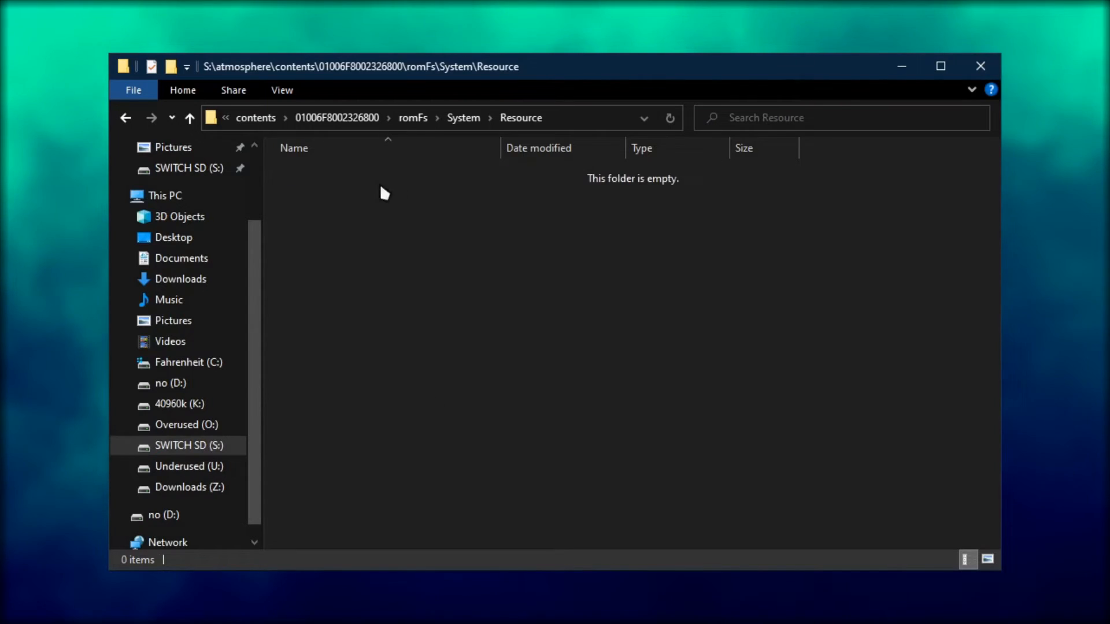
right_click(384, 194)
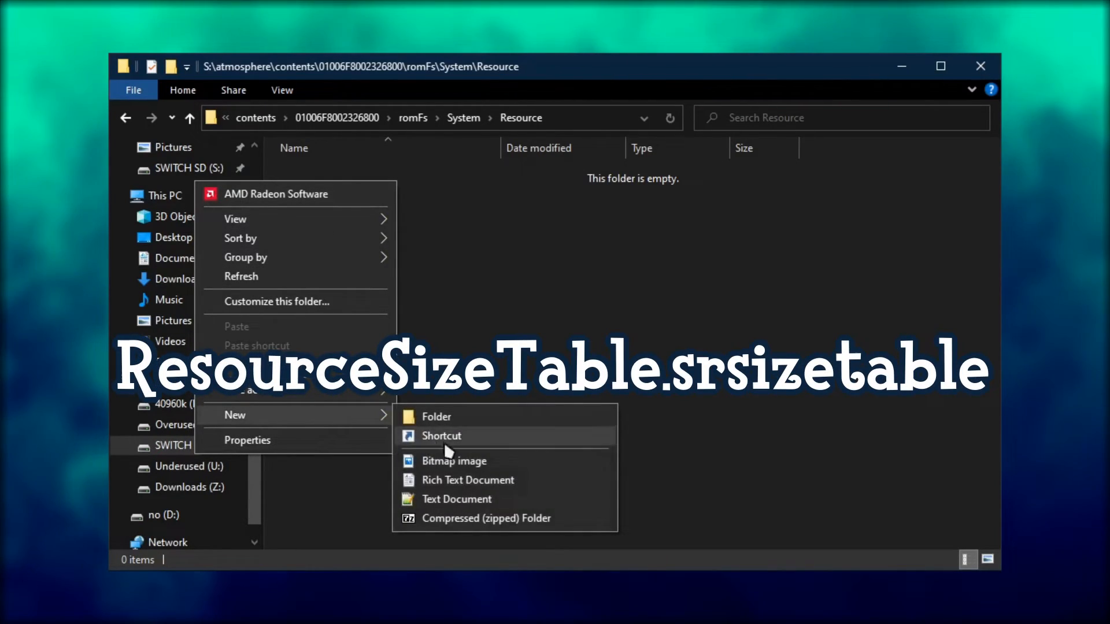
left_click(457, 499)
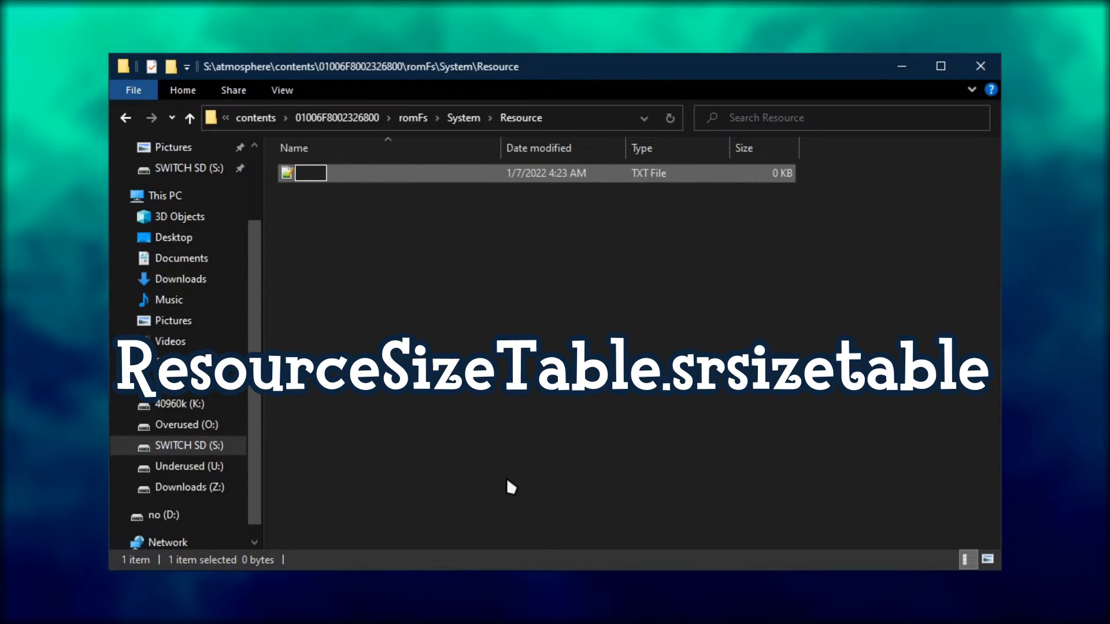
type("ResourceSizeTable.sr")
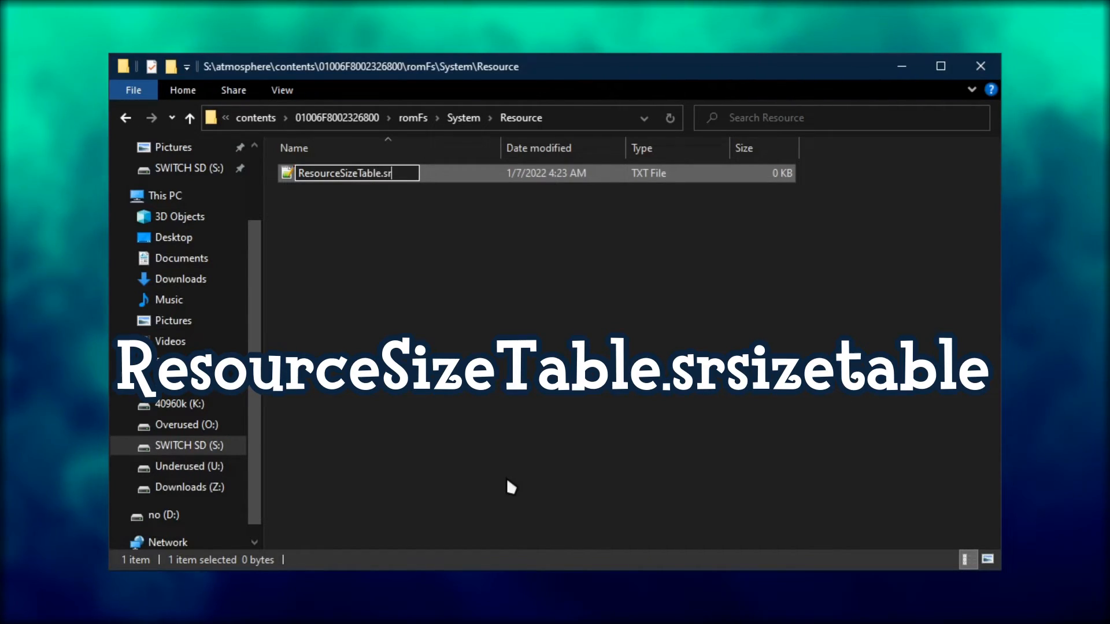
type("sizetable")
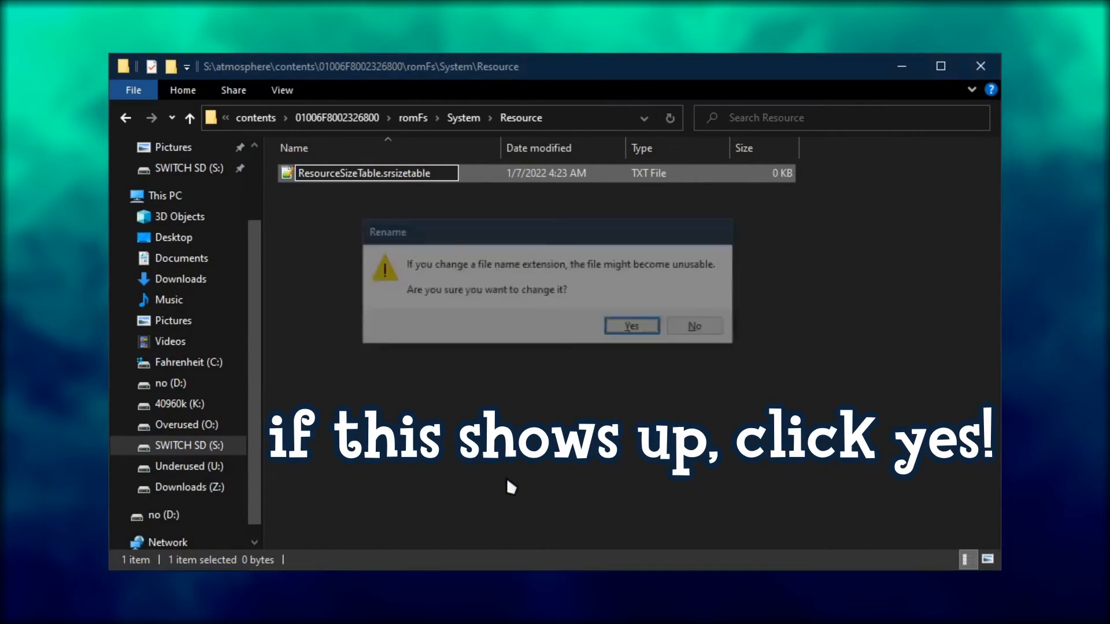
left_click(630, 326)
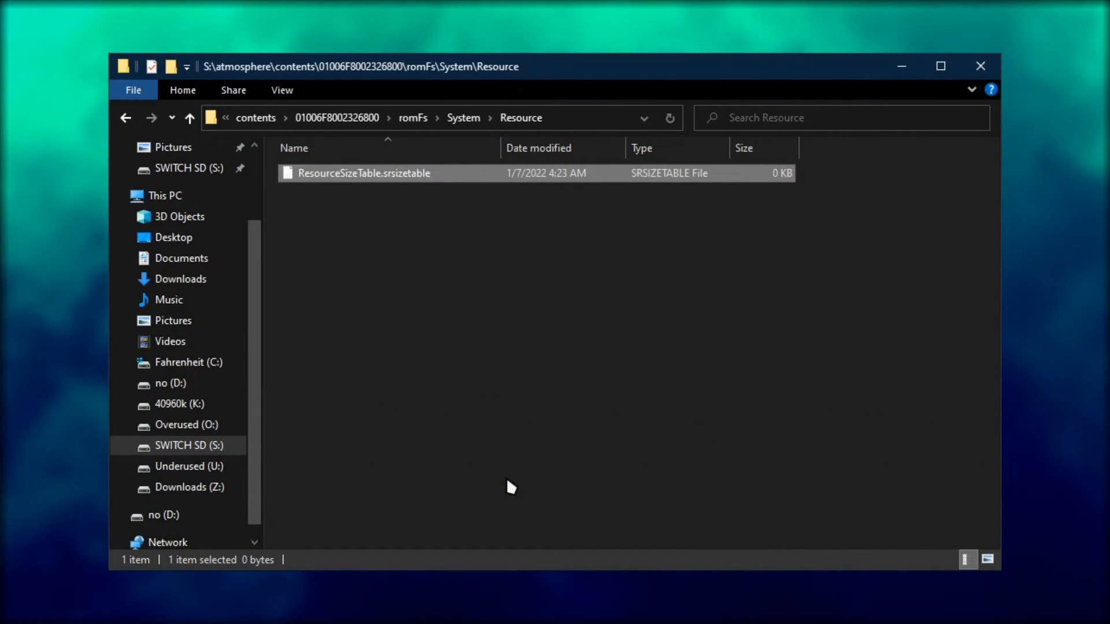